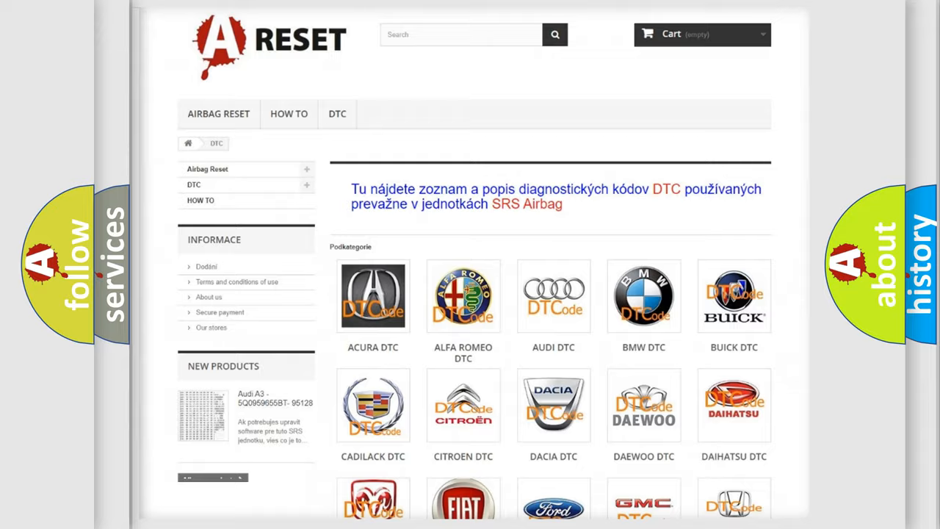
# Choose Jeep from the DTC brand grid and scroll through its trouble code list
pyautogui.scroll(-3)
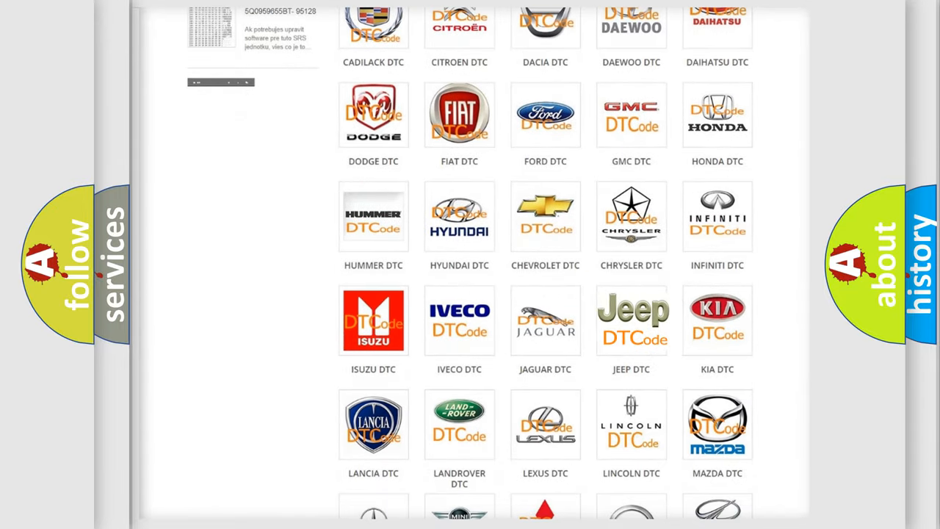
pyautogui.click(630, 319)
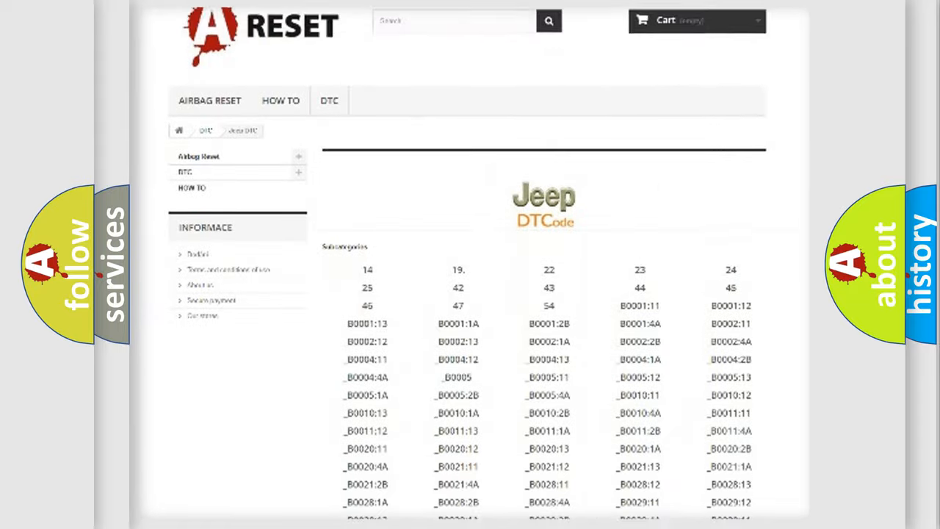
pyautogui.scroll(-3)
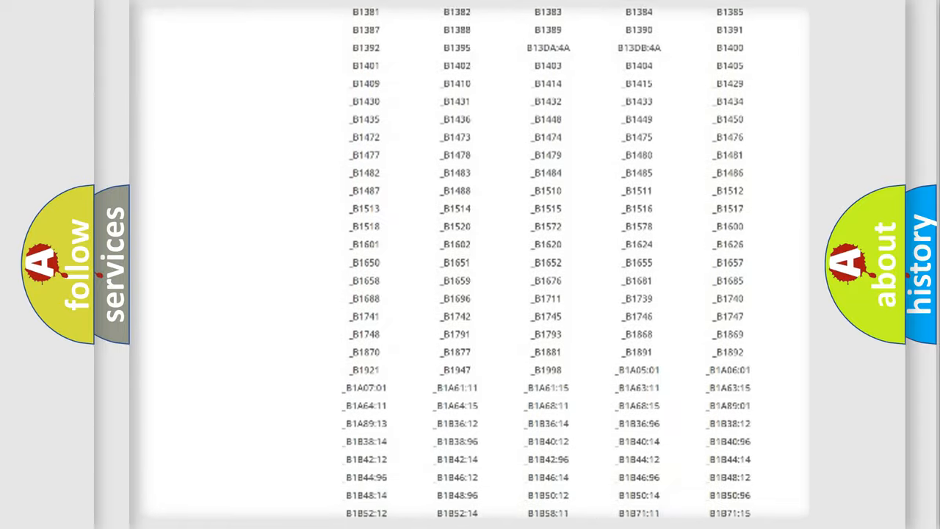
pyautogui.scroll(3)
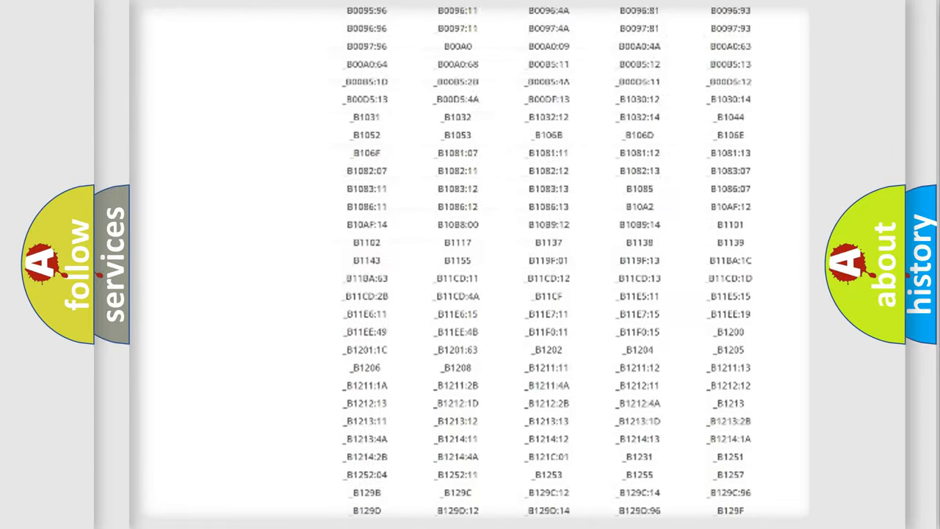
pyautogui.scroll(3)
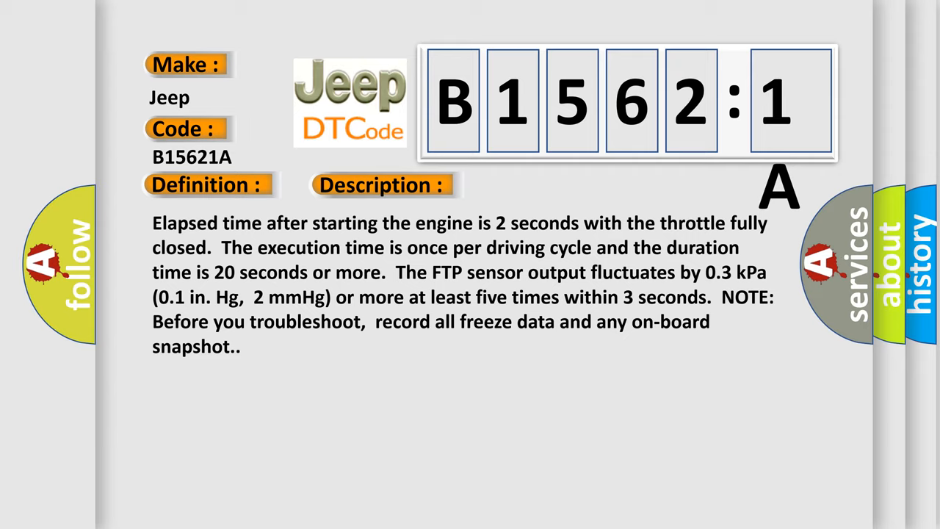
# Reveal the Cause text: poor connections or loose terminals at the FTP sensor and PCM
pyautogui.click(539, 184)
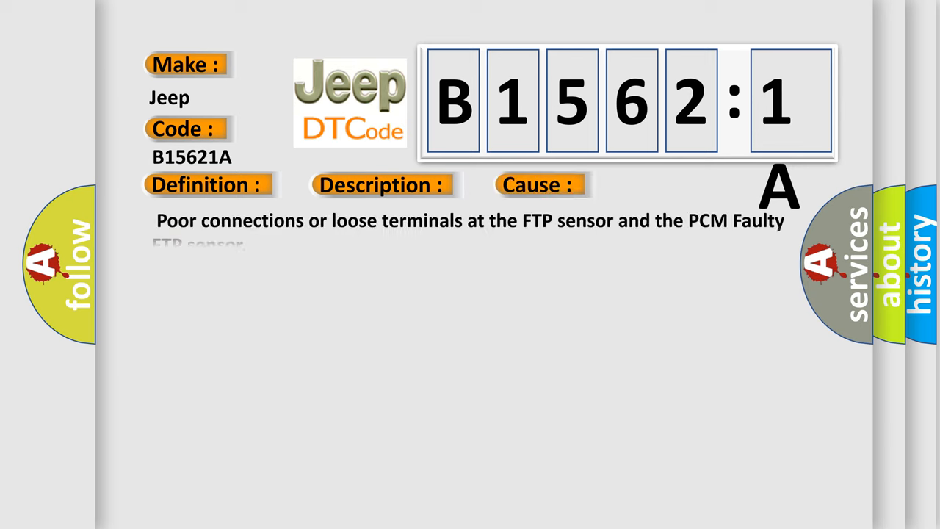